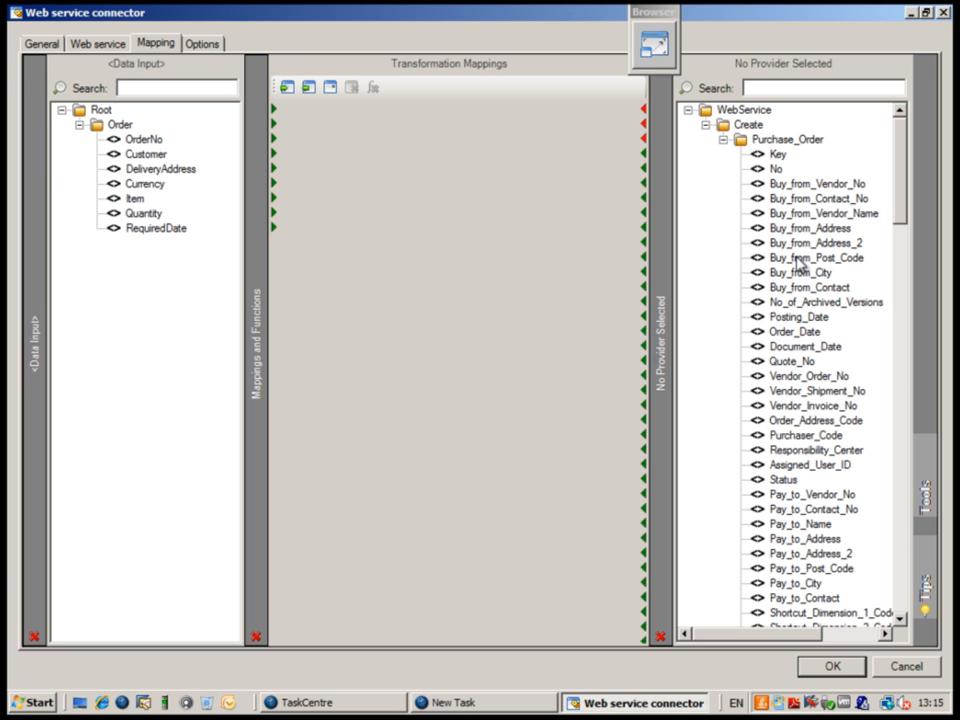
mouse_move(470, 290)
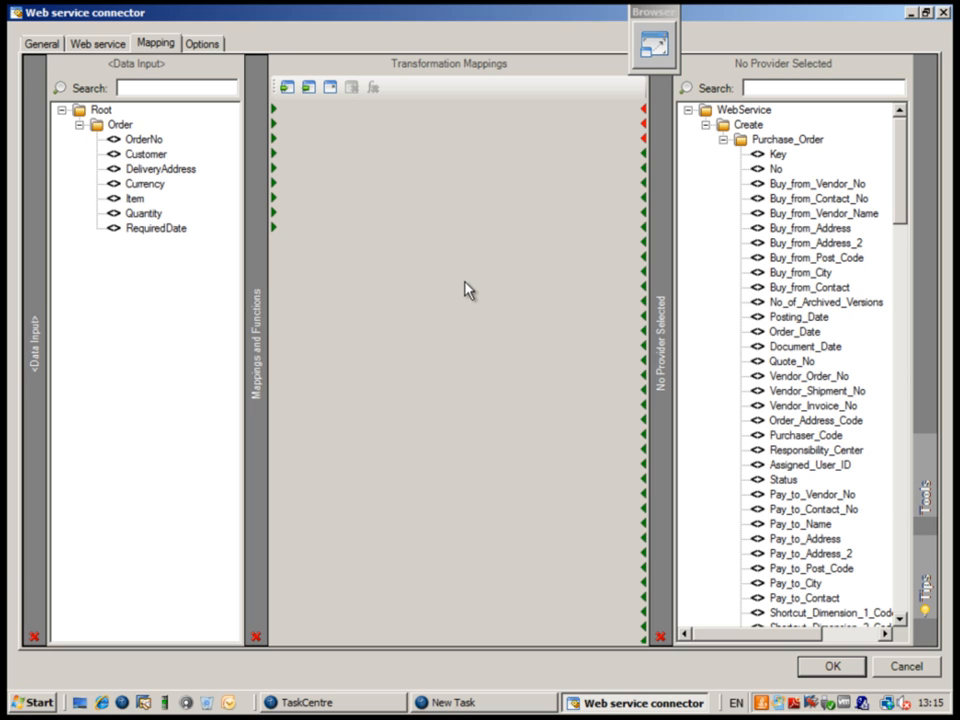
mouse_move(128, 233)
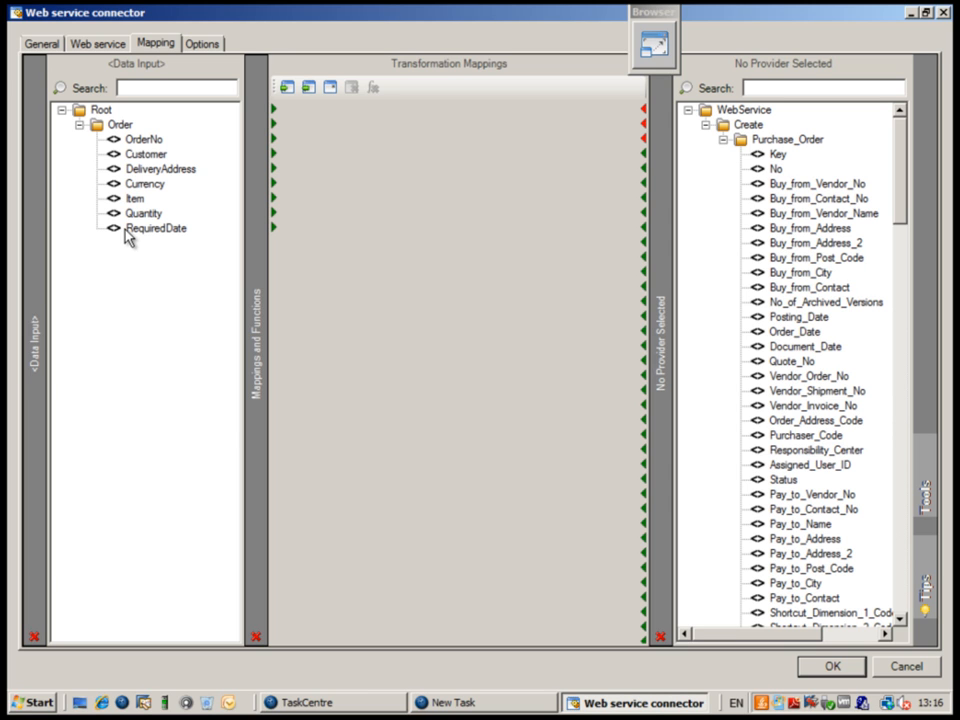
mouse_move(128, 233)
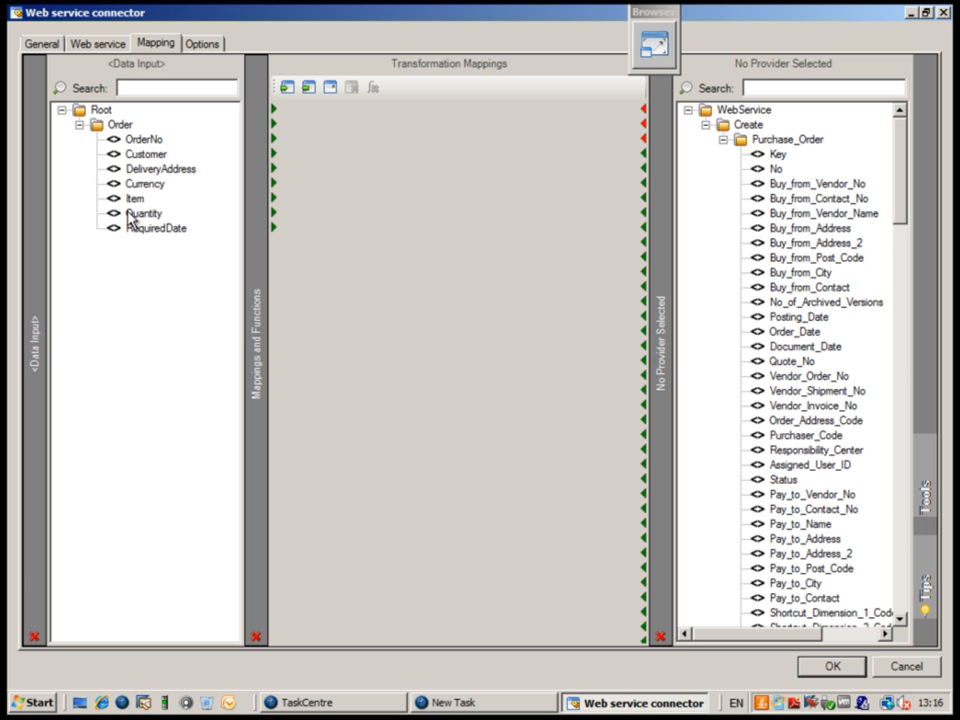
mouse_move(808, 148)
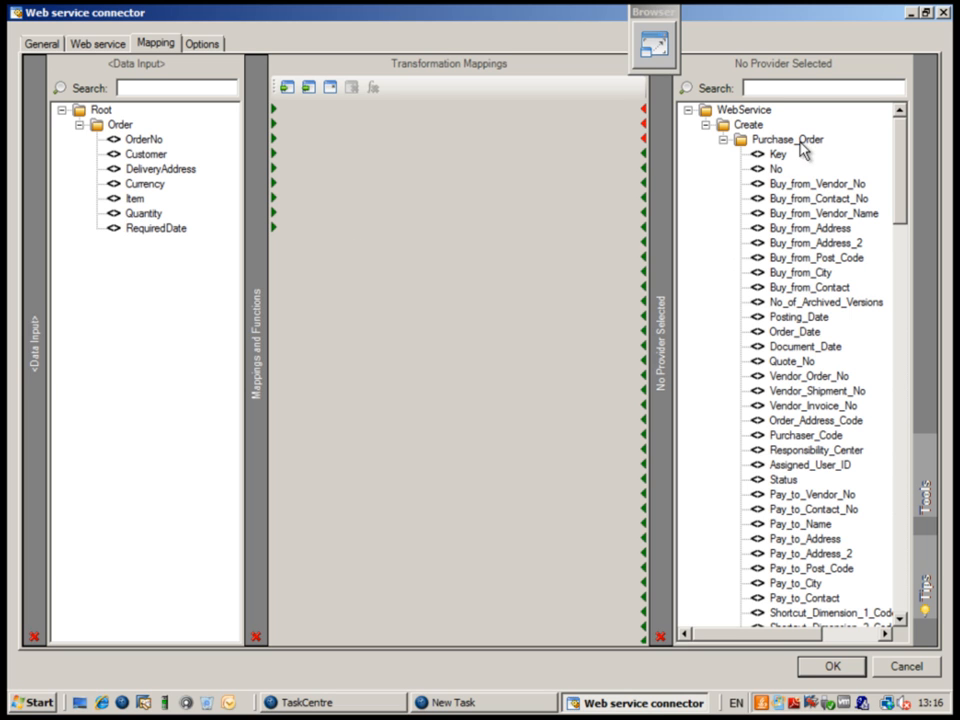
mouse_move(775, 375)
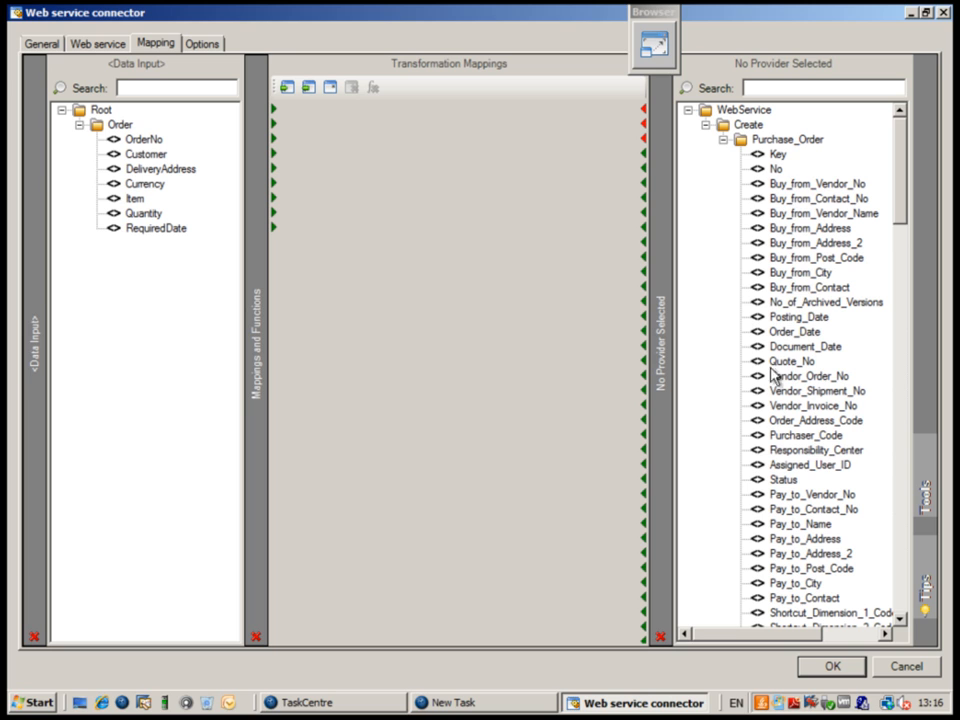
mouse_move(780, 302)
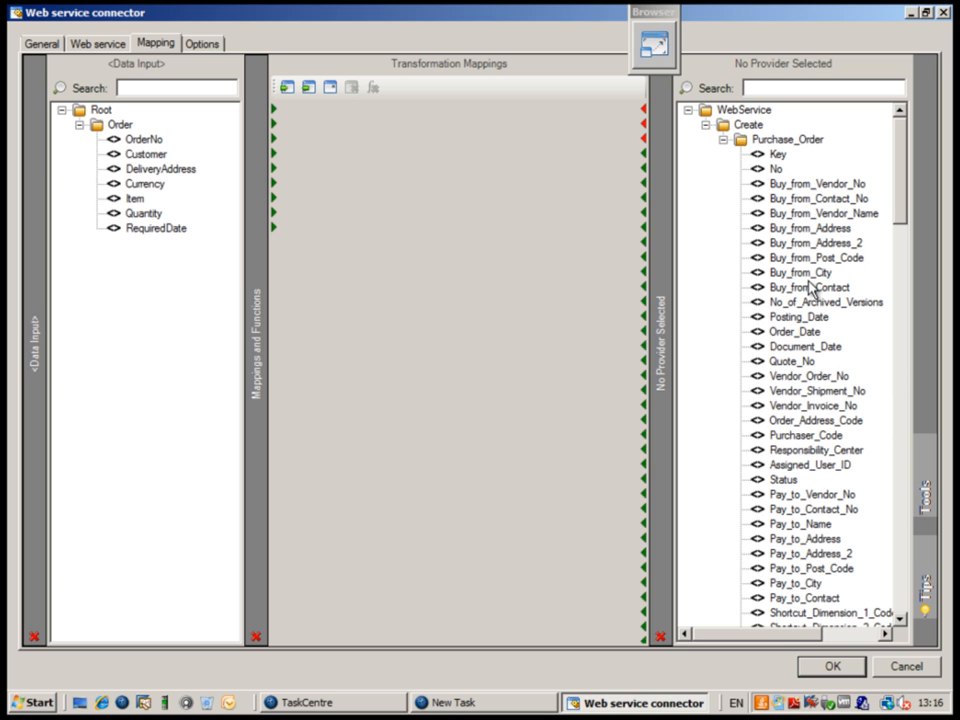
mouse_move(600, 262)
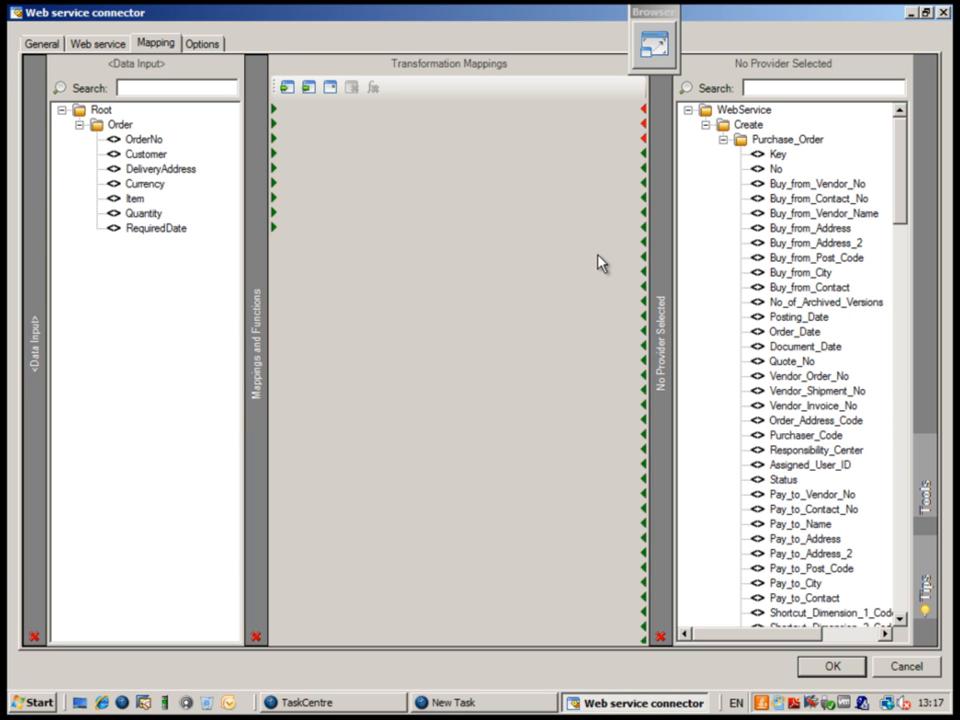
mouse_move(283, 138)
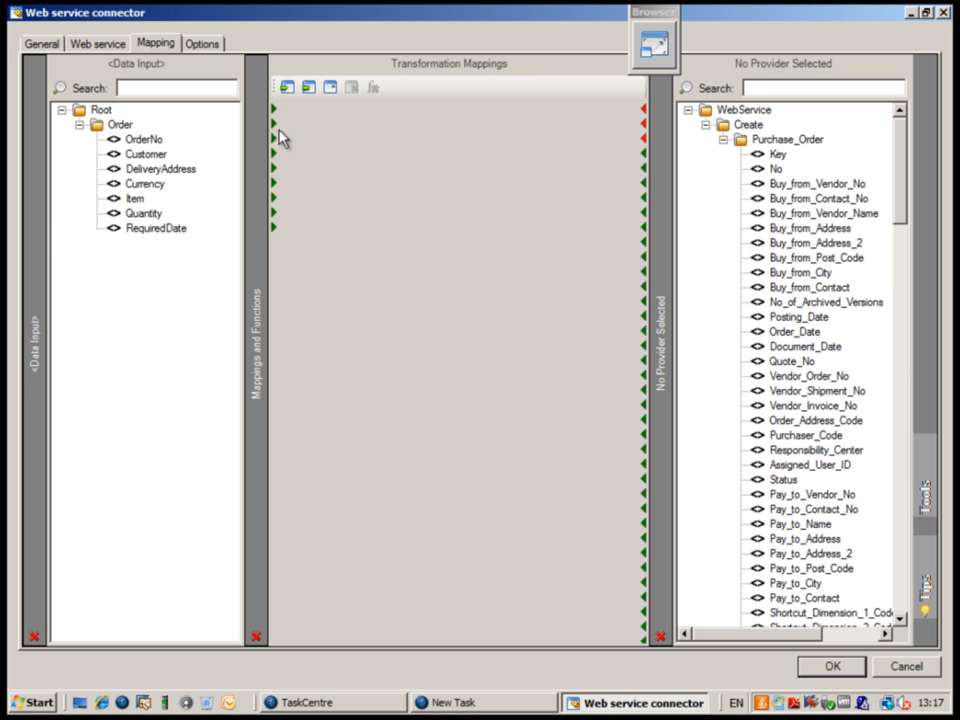
Link the Data Input field OrderNo to the No field under Purchase_Order.
click(144, 139)
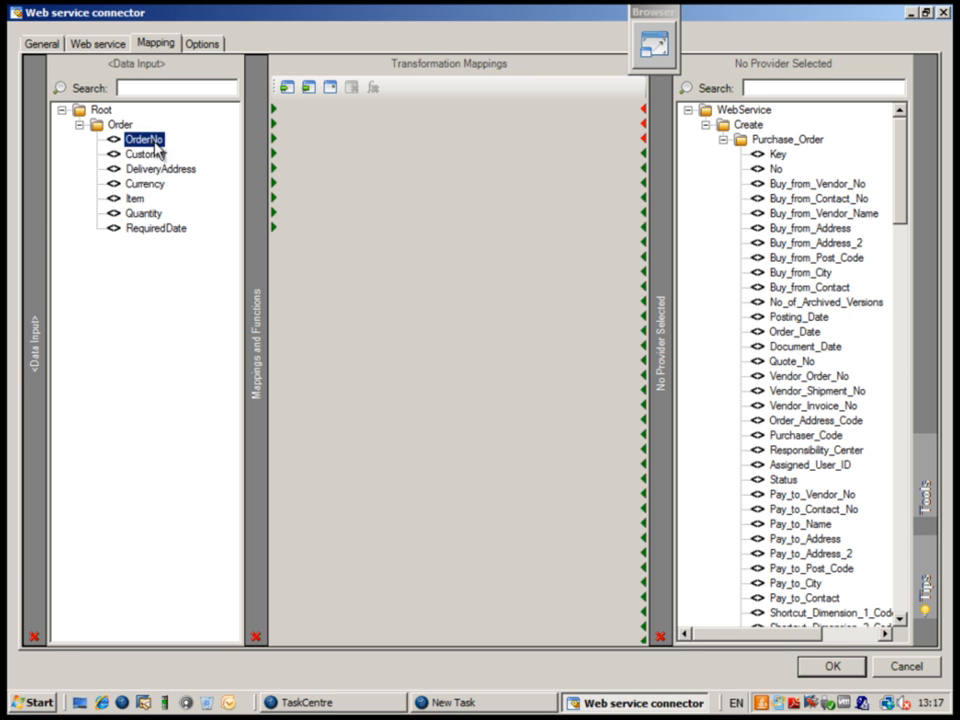
drag(143, 139, 775, 169)
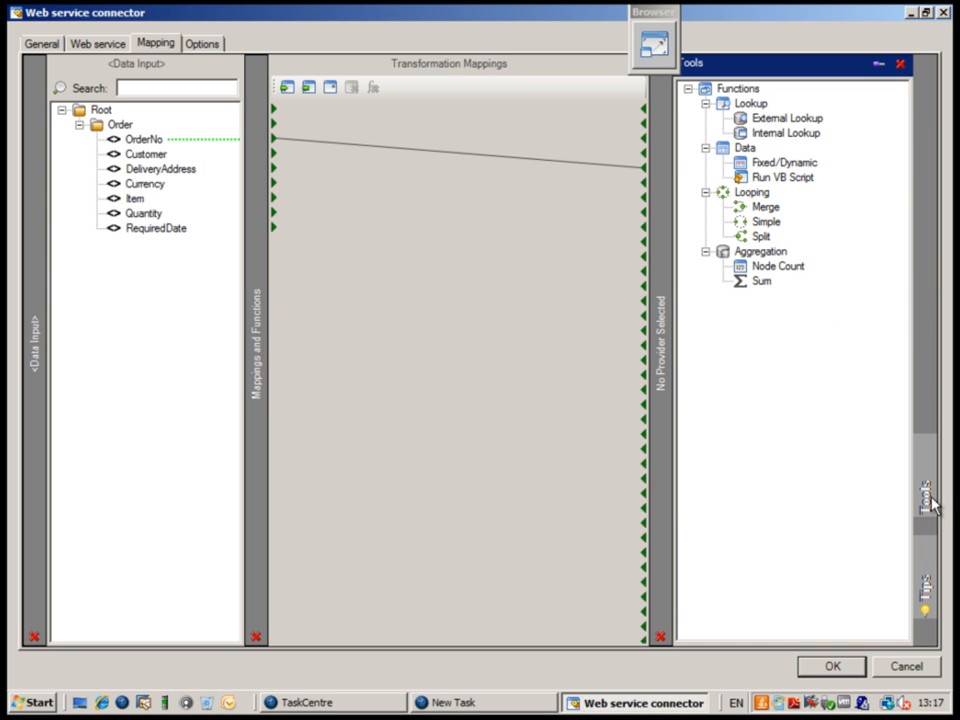
mouse_move(815, 185)
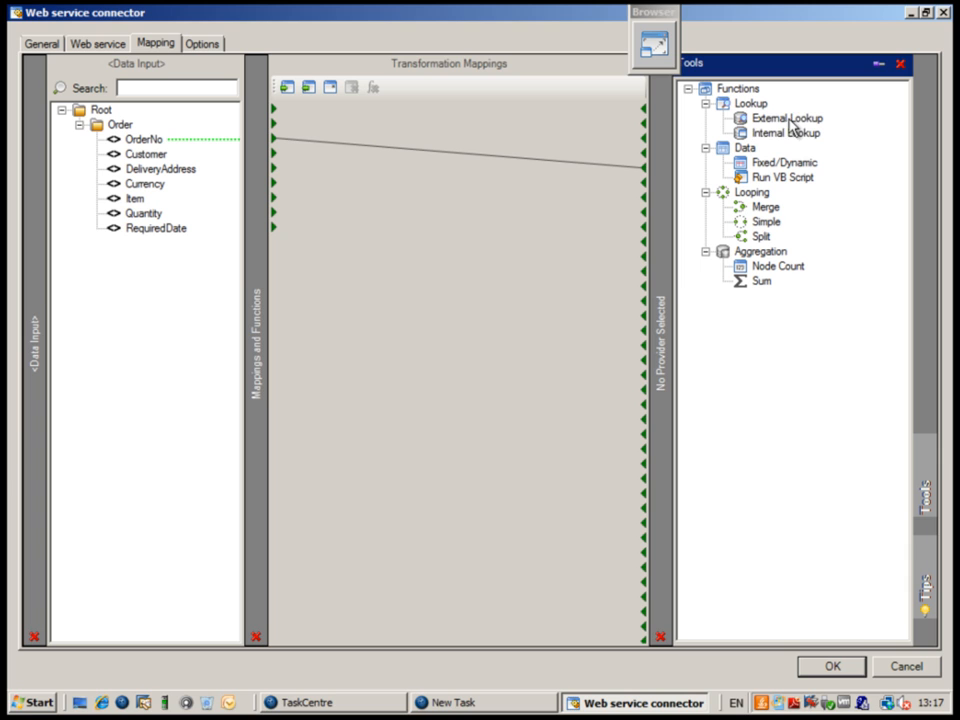
mouse_move(808, 131)
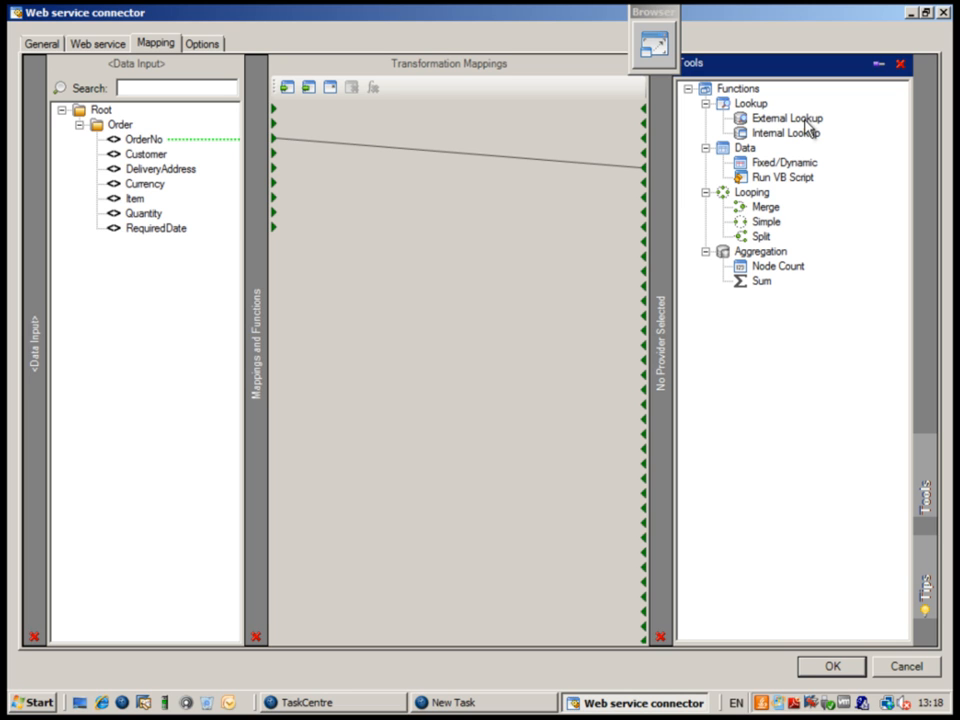
mouse_move(790, 139)
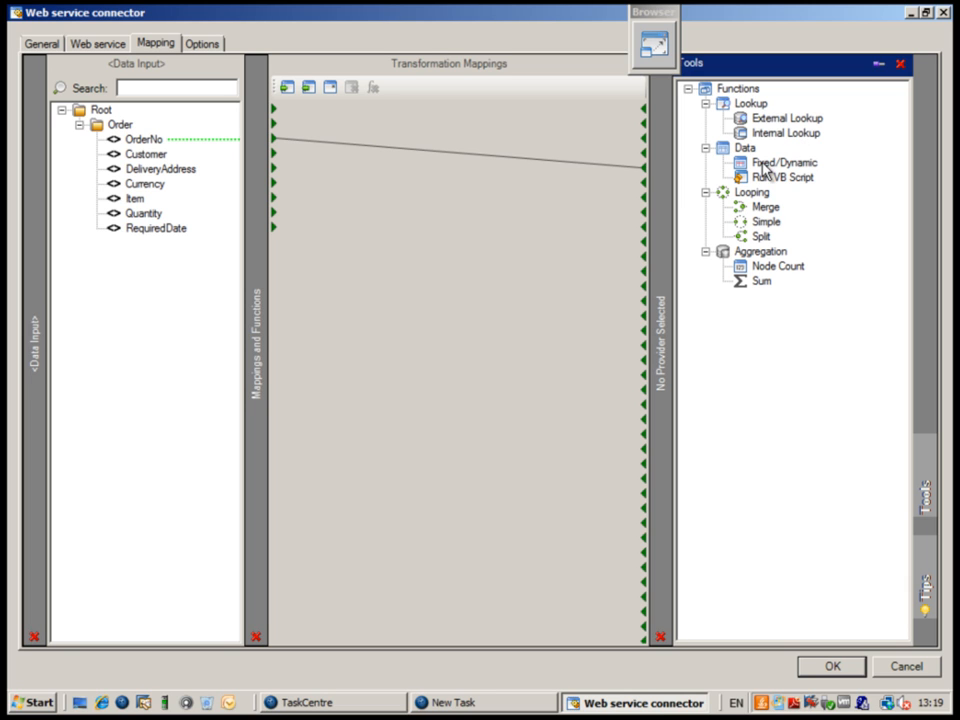
mouse_move(783, 172)
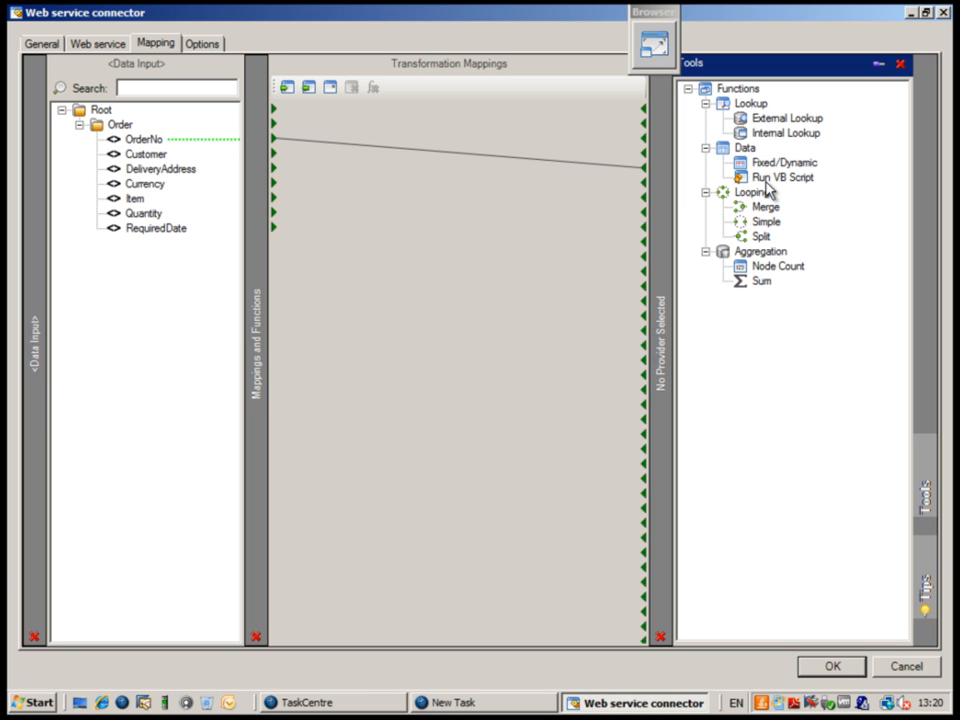
mouse_move(770, 190)
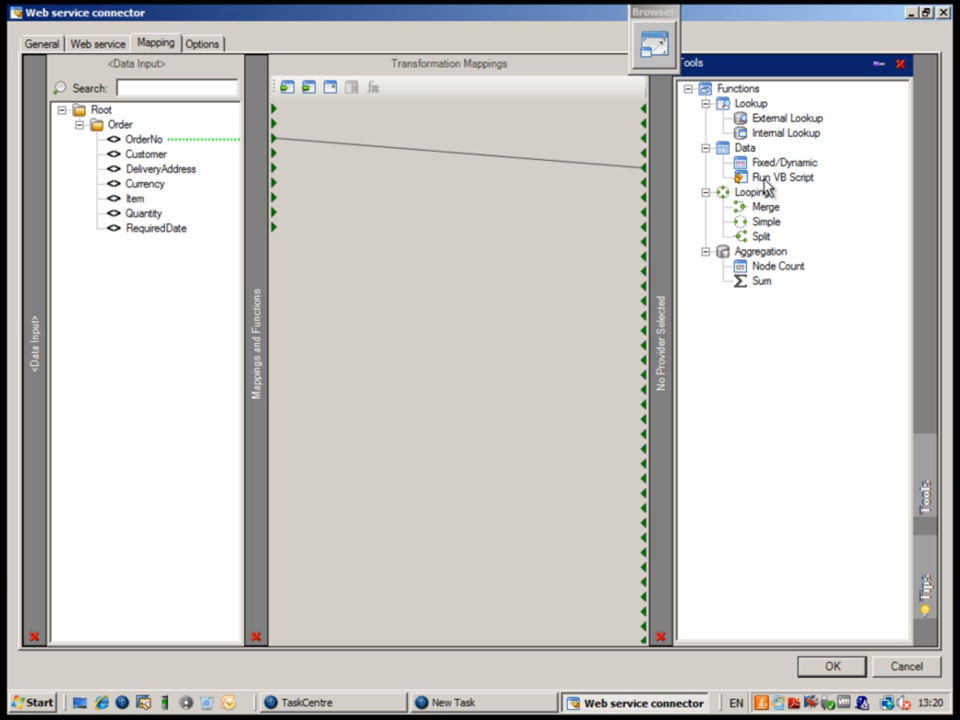
mouse_move(770, 278)
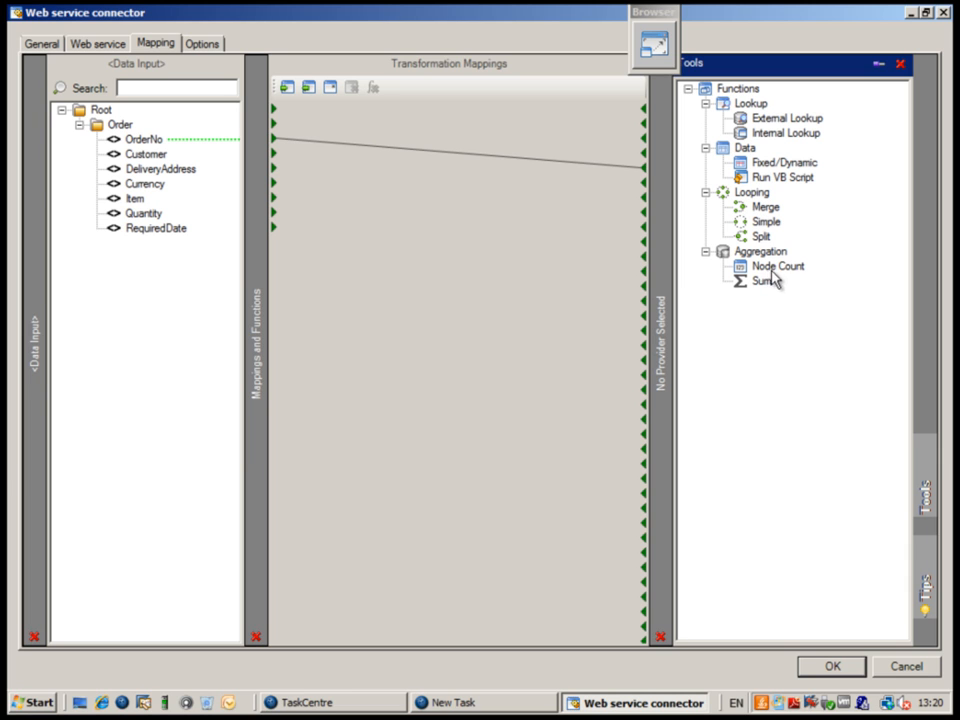
mouse_move(772, 282)
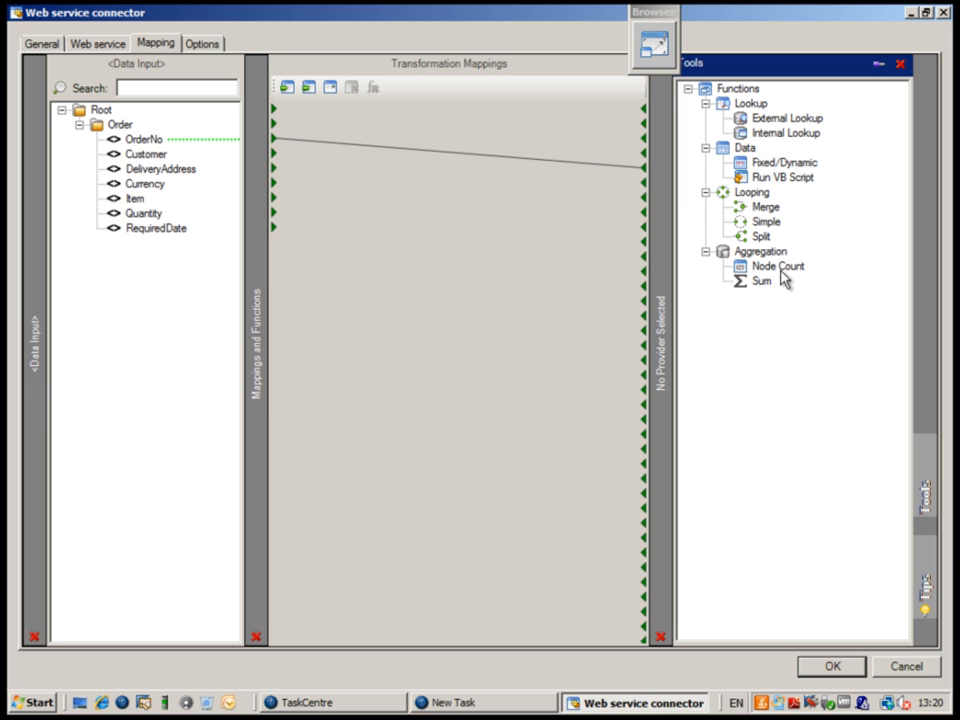
mouse_move(787, 279)
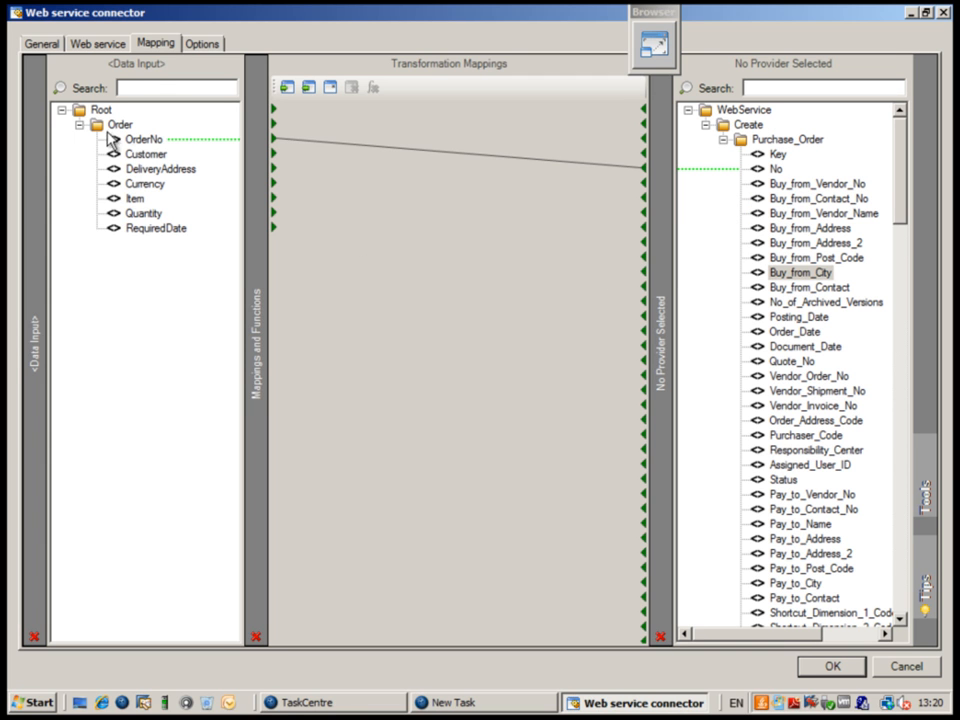
mouse_move(128, 133)
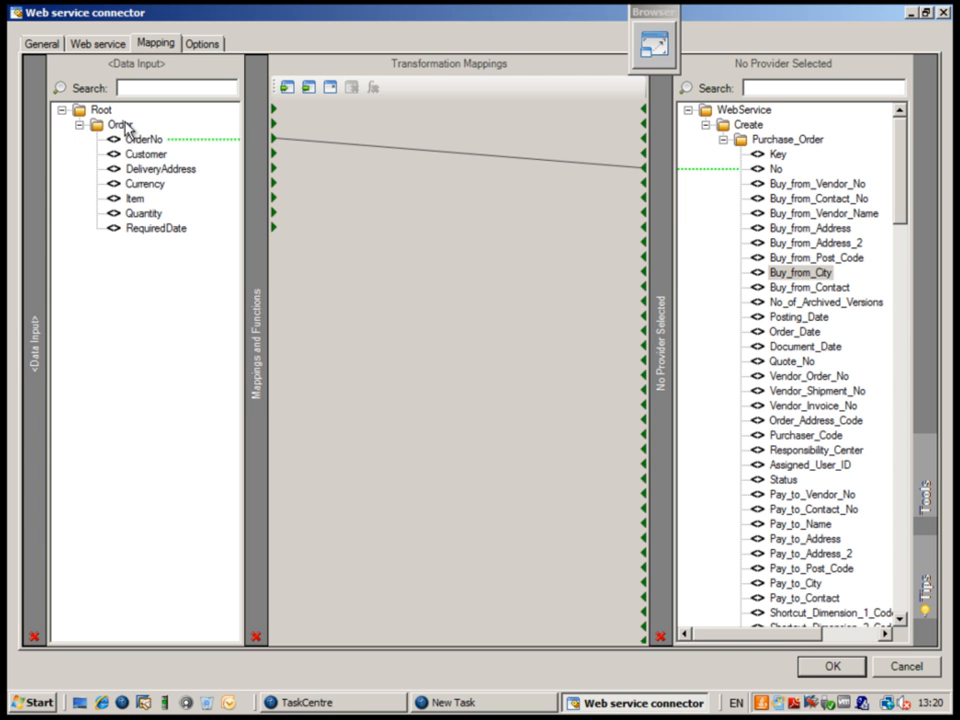
mouse_move(750, 340)
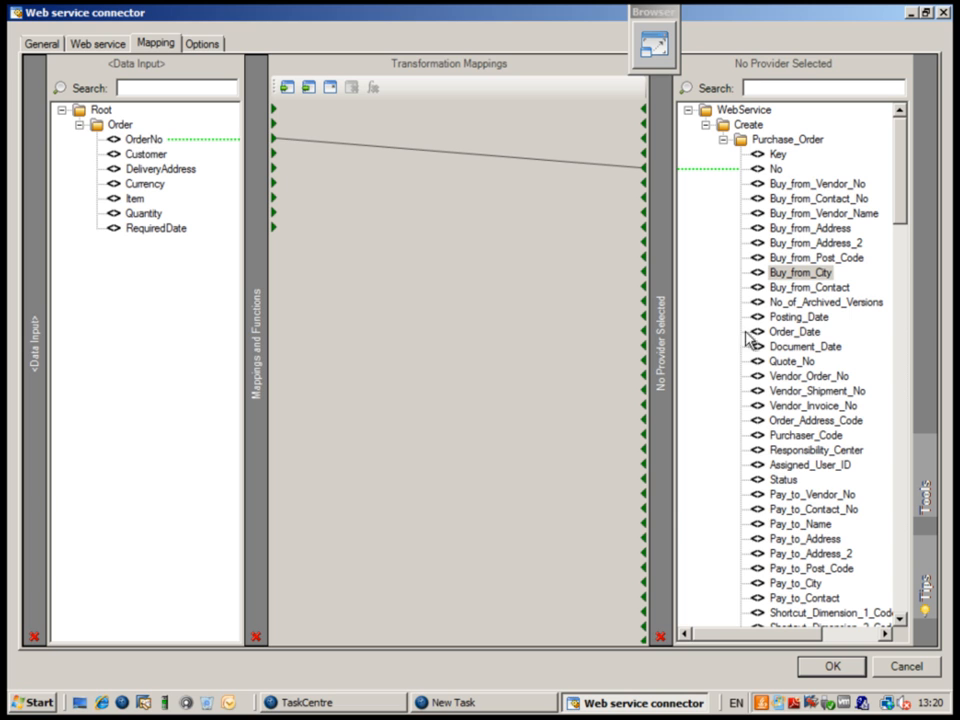
Show the Tools functions list and choose Internal Lookup to add to the mapping.
click(923, 505)
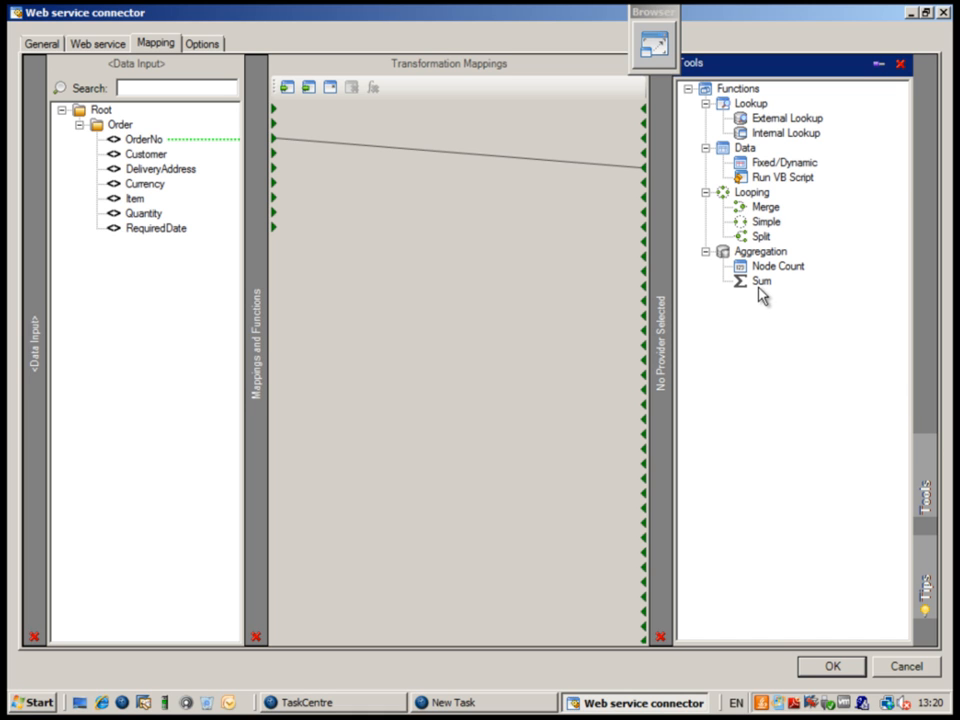
mouse_move(768, 292)
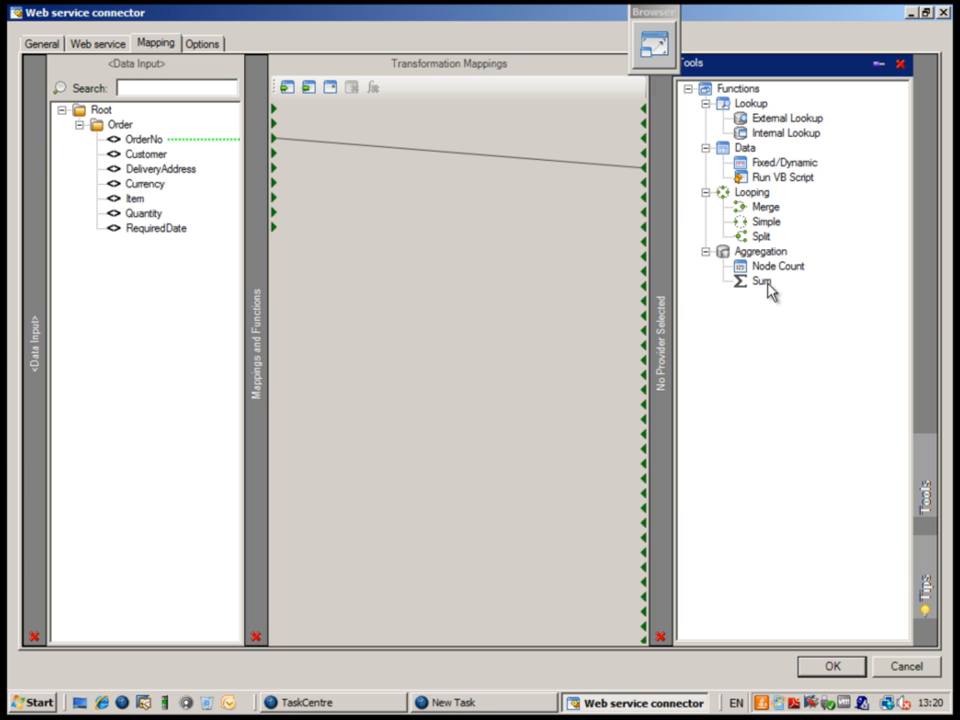
mouse_move(687, 303)
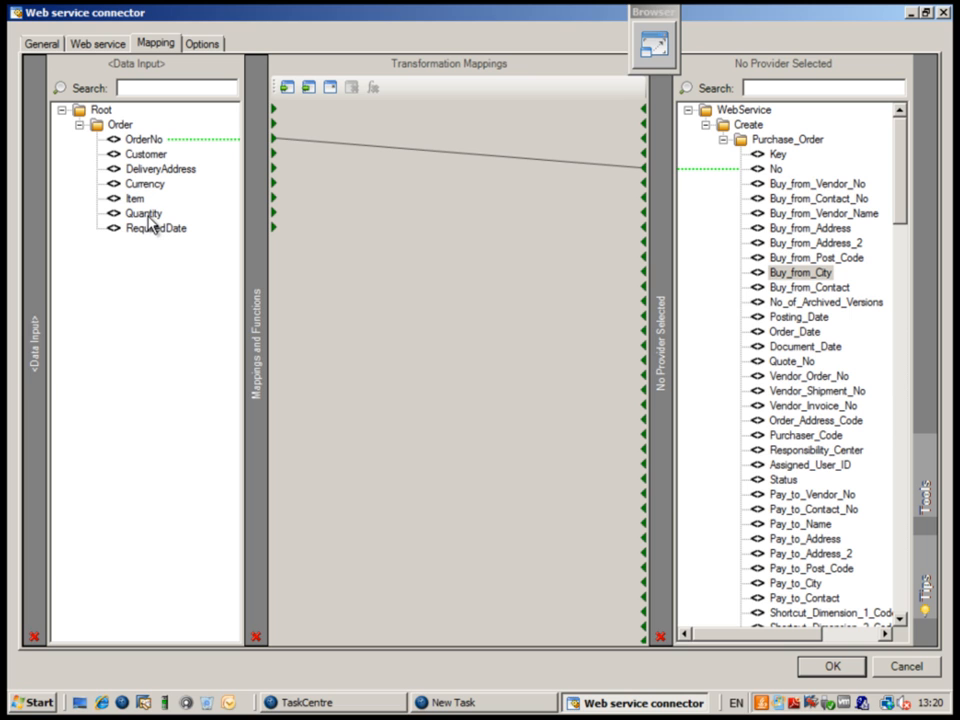
mouse_move(125, 138)
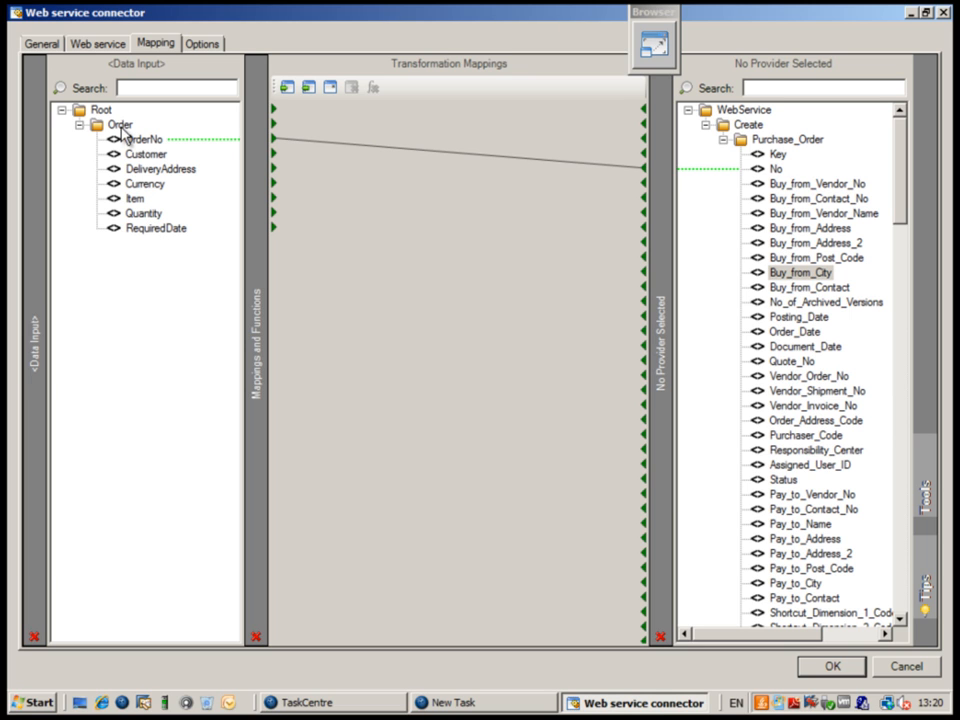
mouse_move(152, 223)
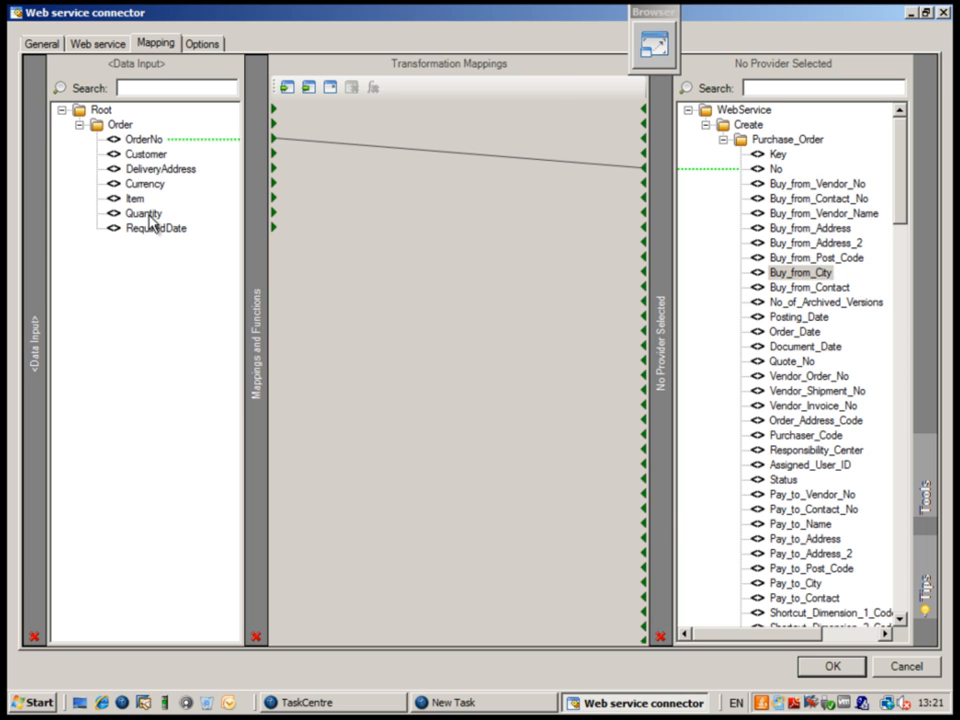
mouse_move(730, 217)
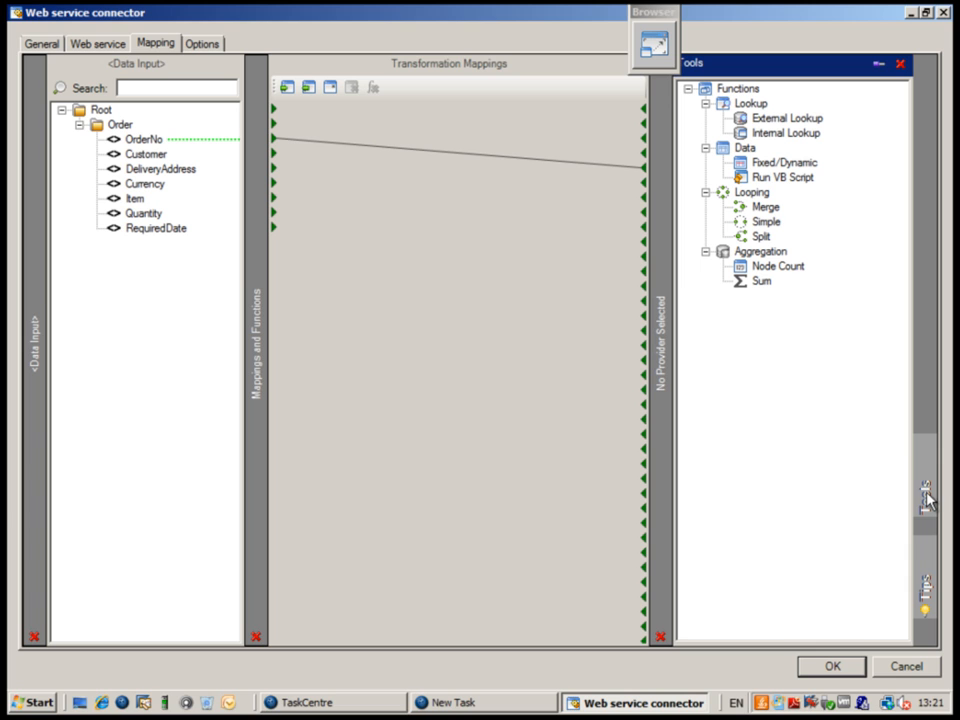
mouse_move(770, 196)
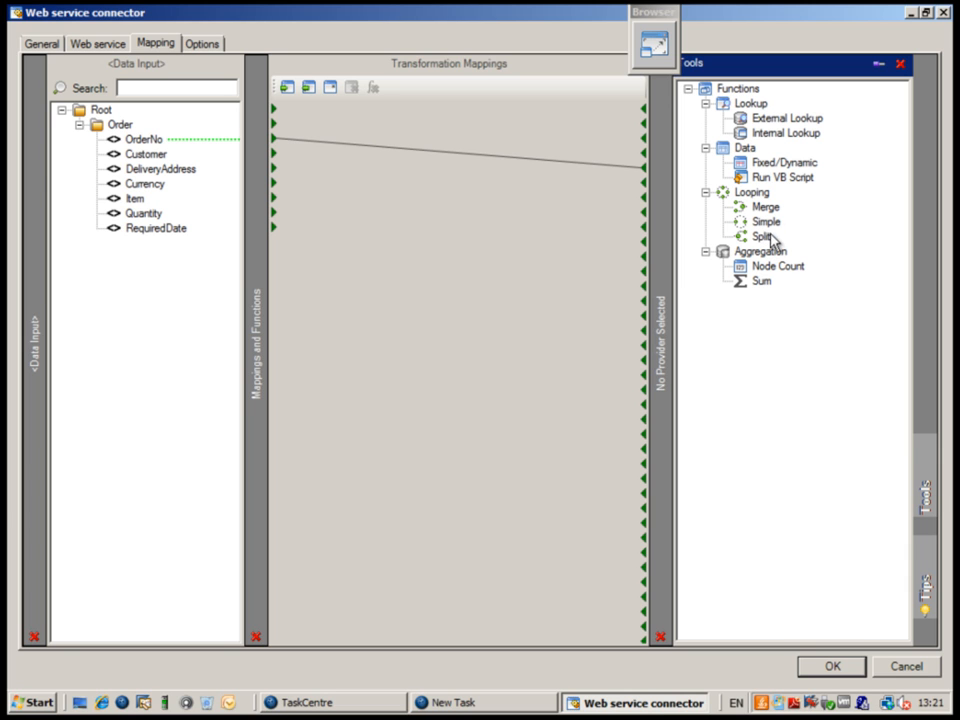
mouse_move(765, 235)
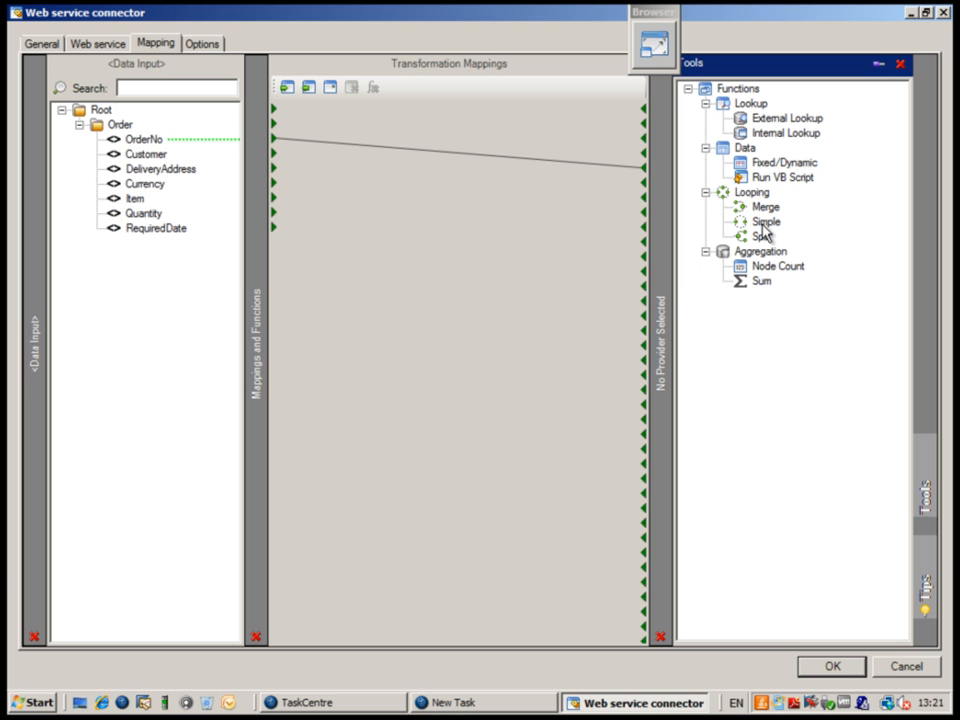
mouse_move(765, 218)
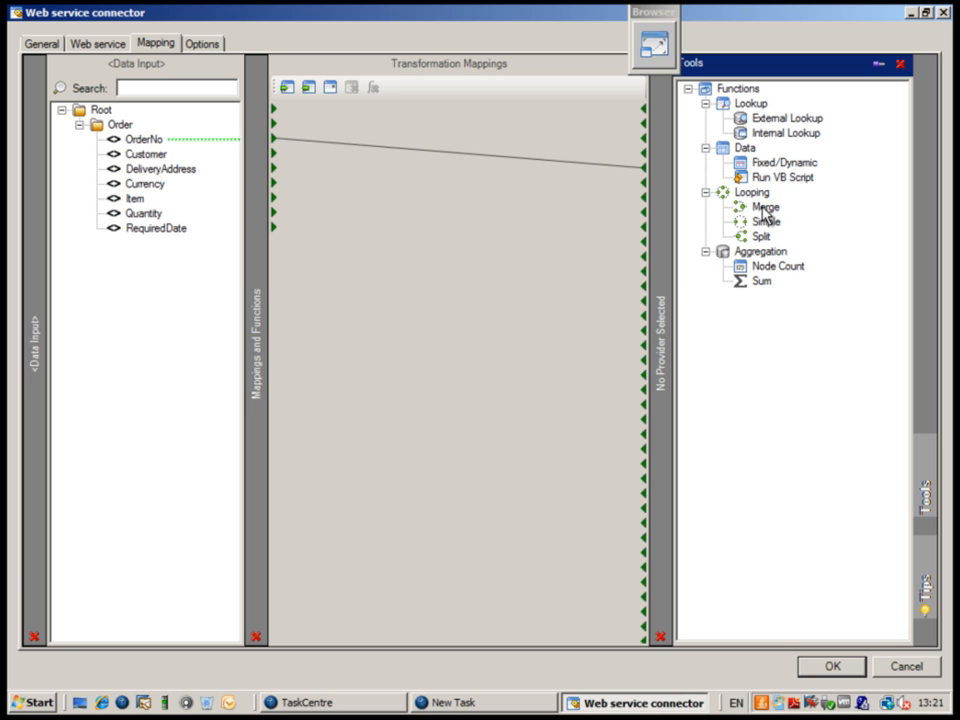
mouse_move(765, 237)
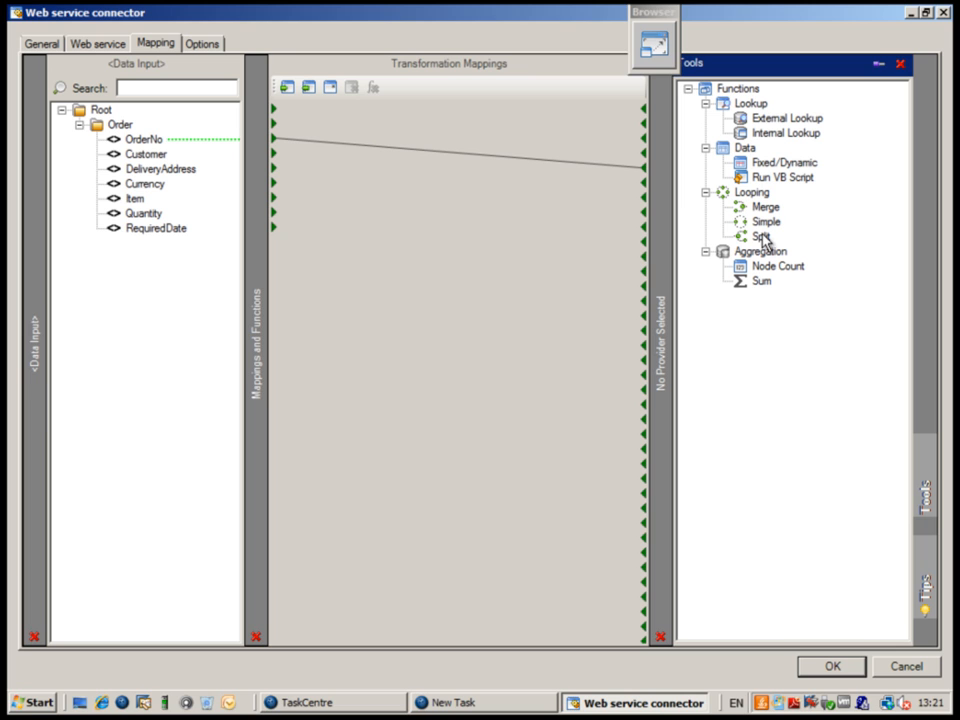
mouse_move(773, 248)
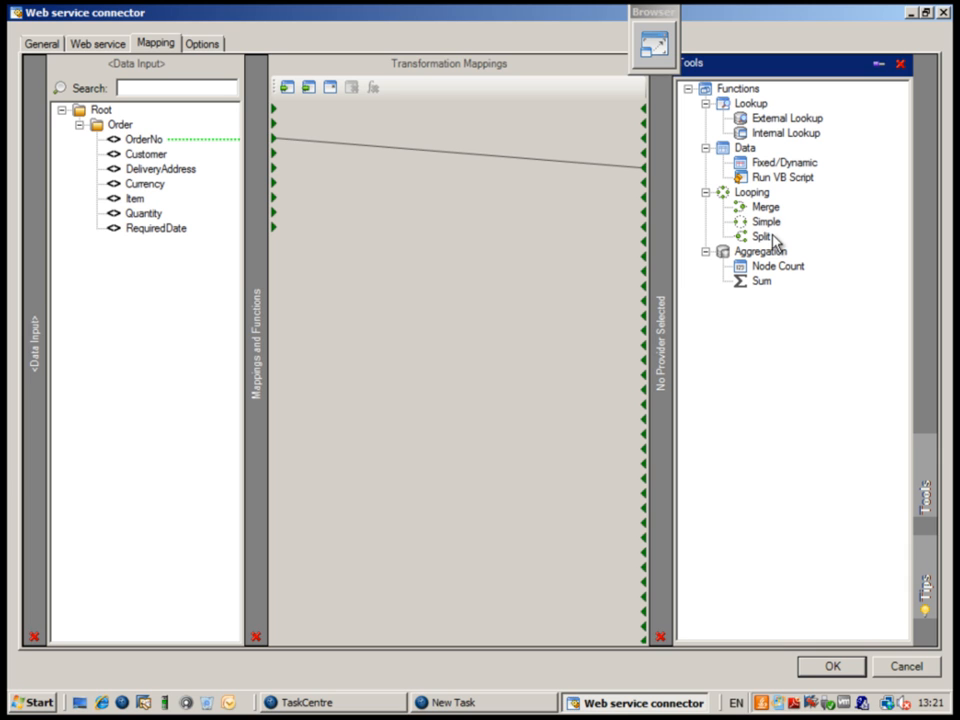
click(786, 133)
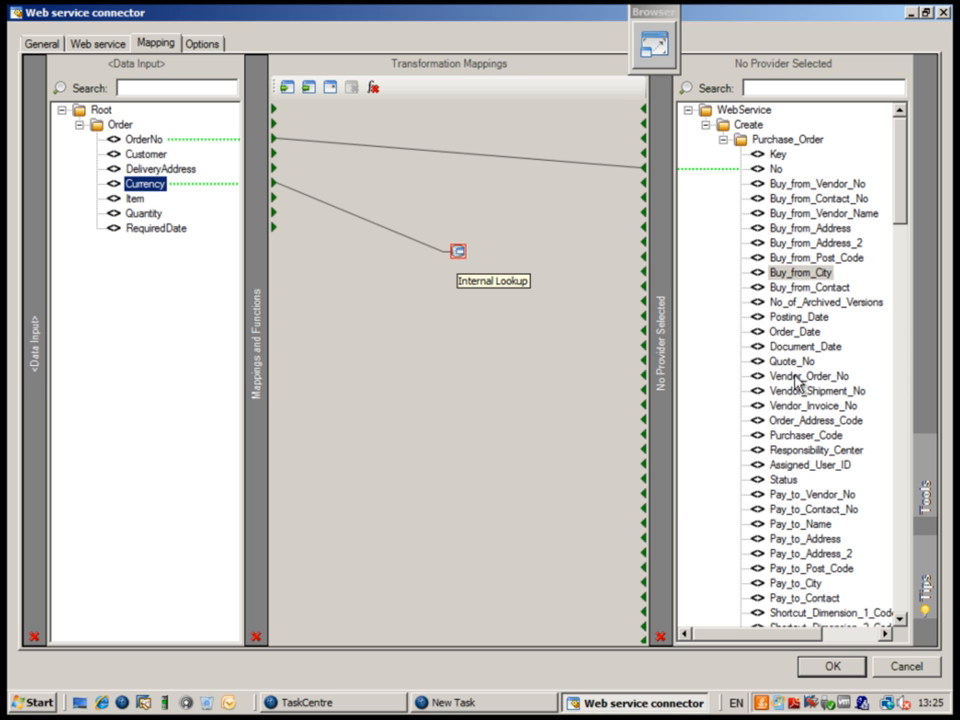
mouse_move(775, 483)
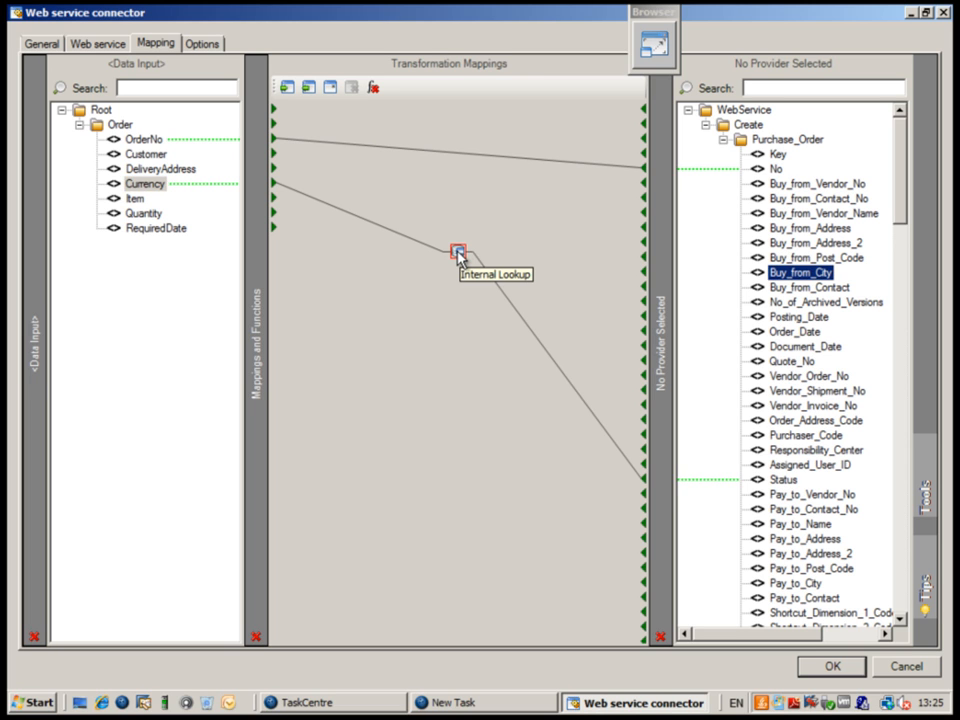
Bring up the settings of the Internal Lookup function fed by Currency.
double_click(457, 252)
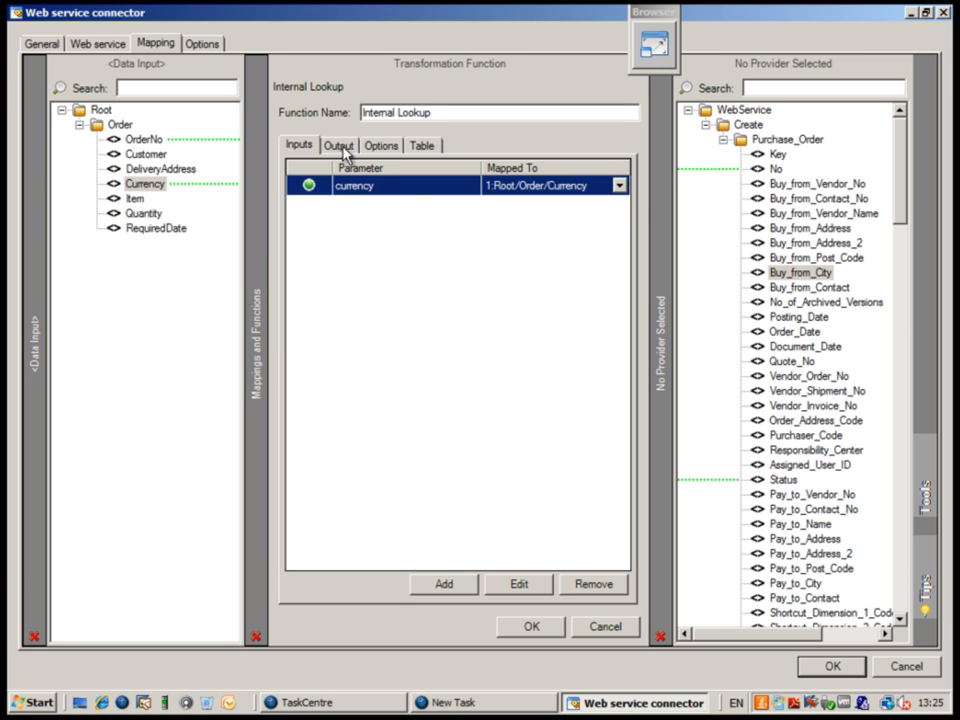
Fill the lookup table with rows $ → USD and £ → GBP.
click(421, 145)
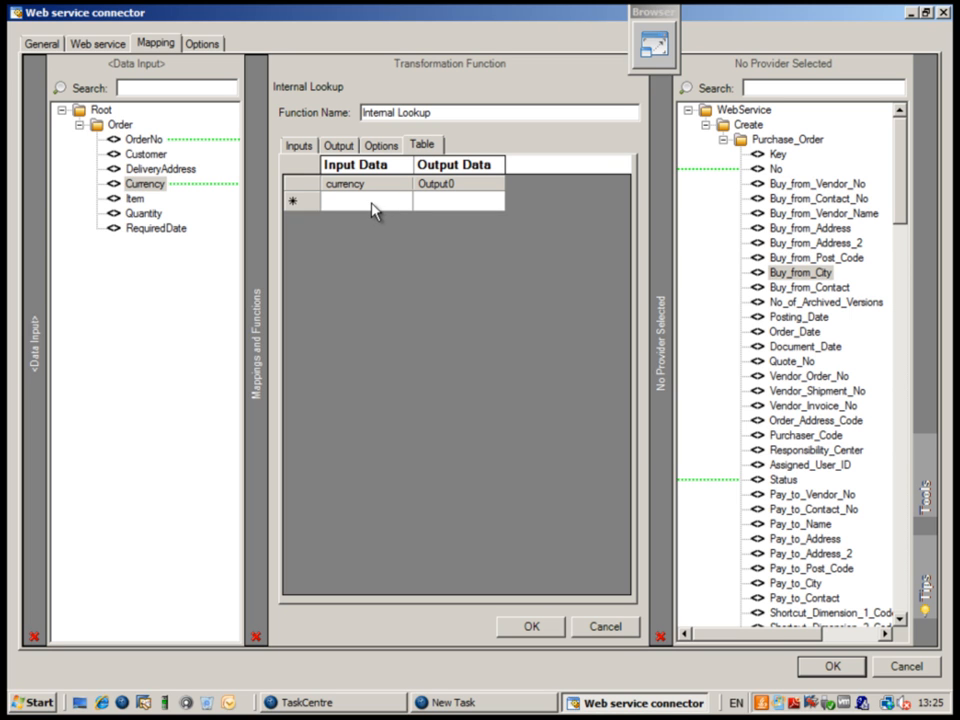
click(365, 200)
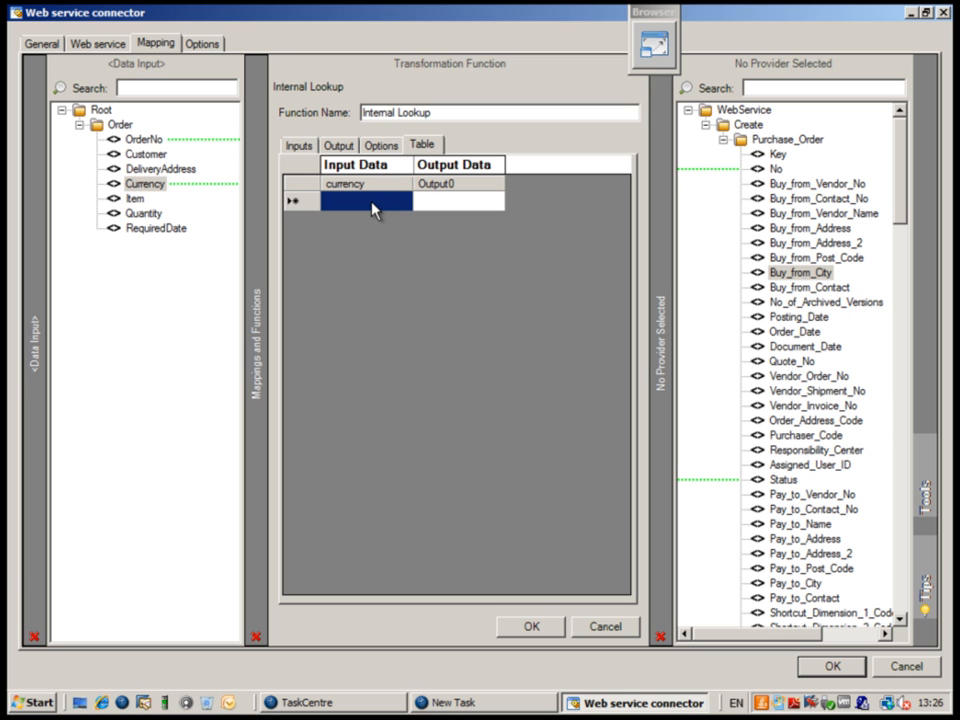
text(s)
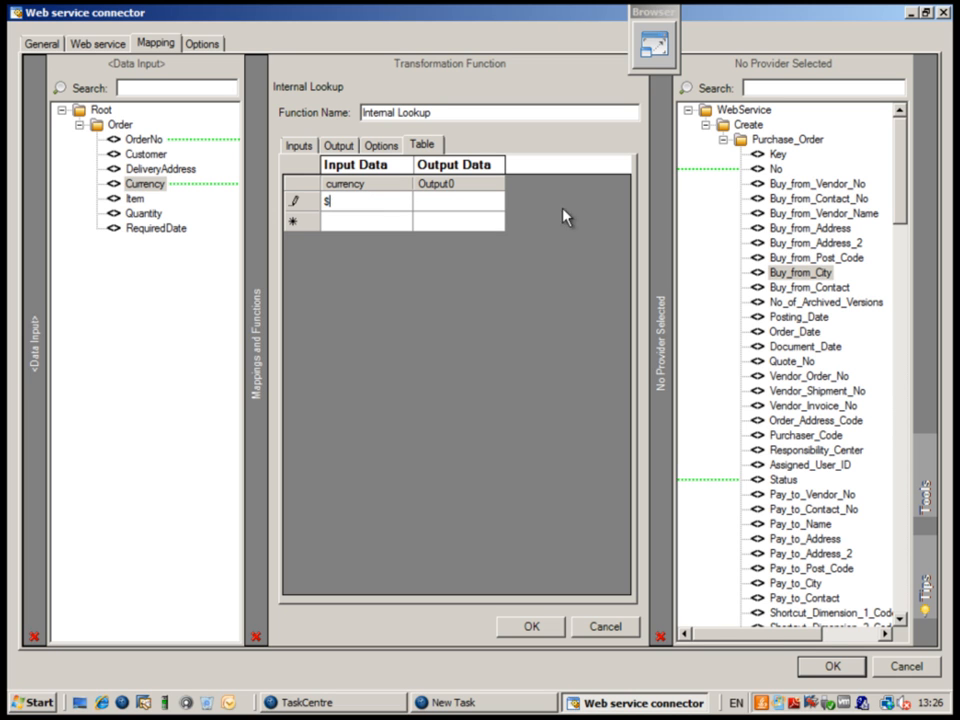
click(458, 201)
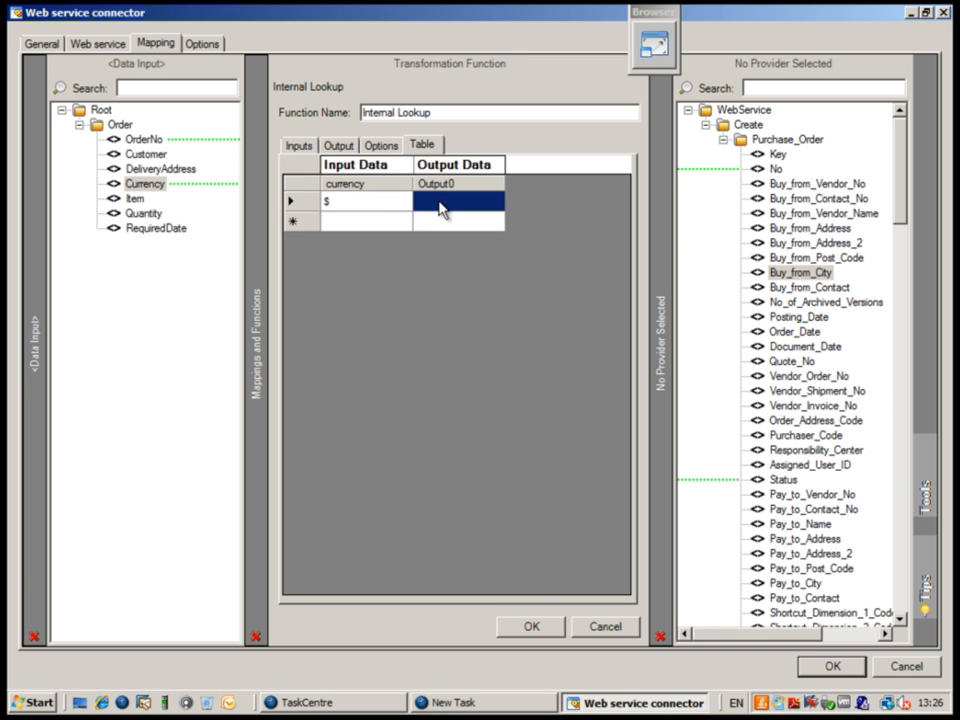
text(USD)
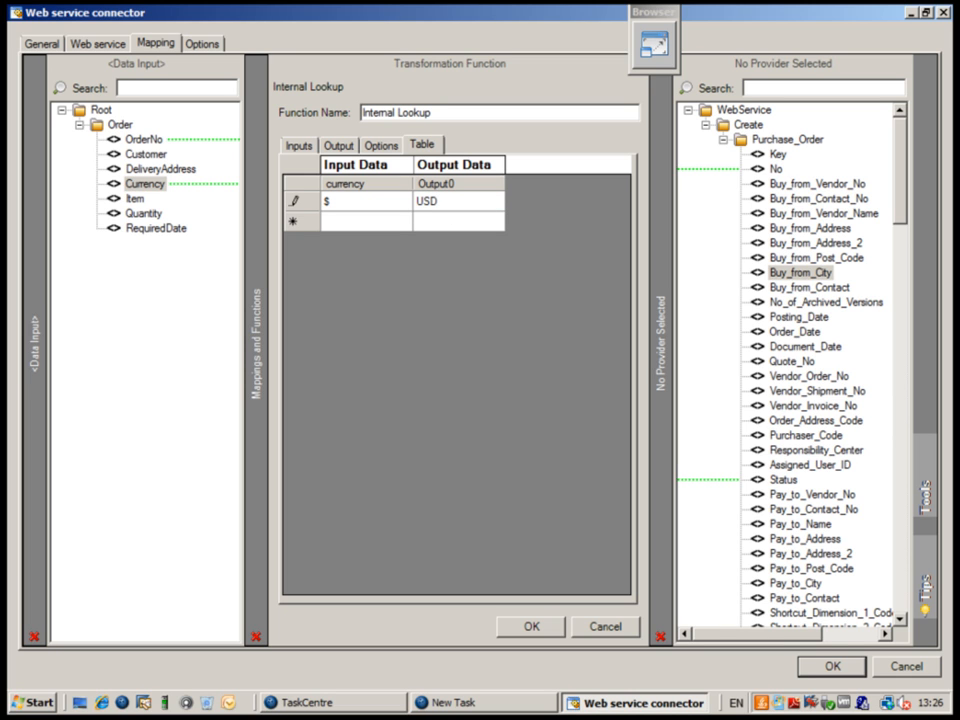
click(363, 220)
text(£)
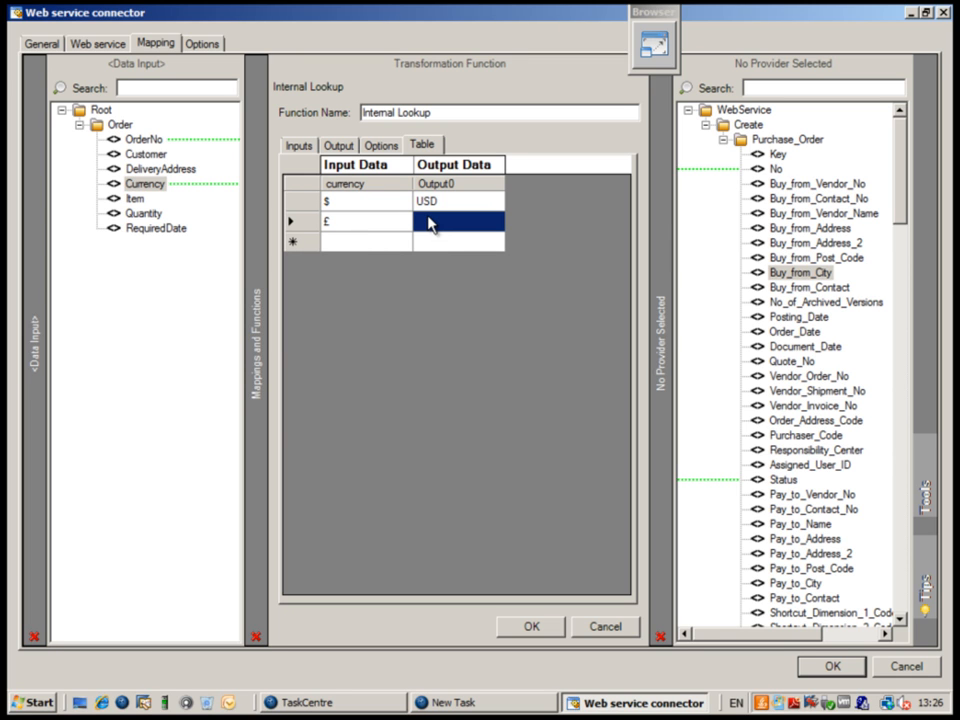
text(GBP)
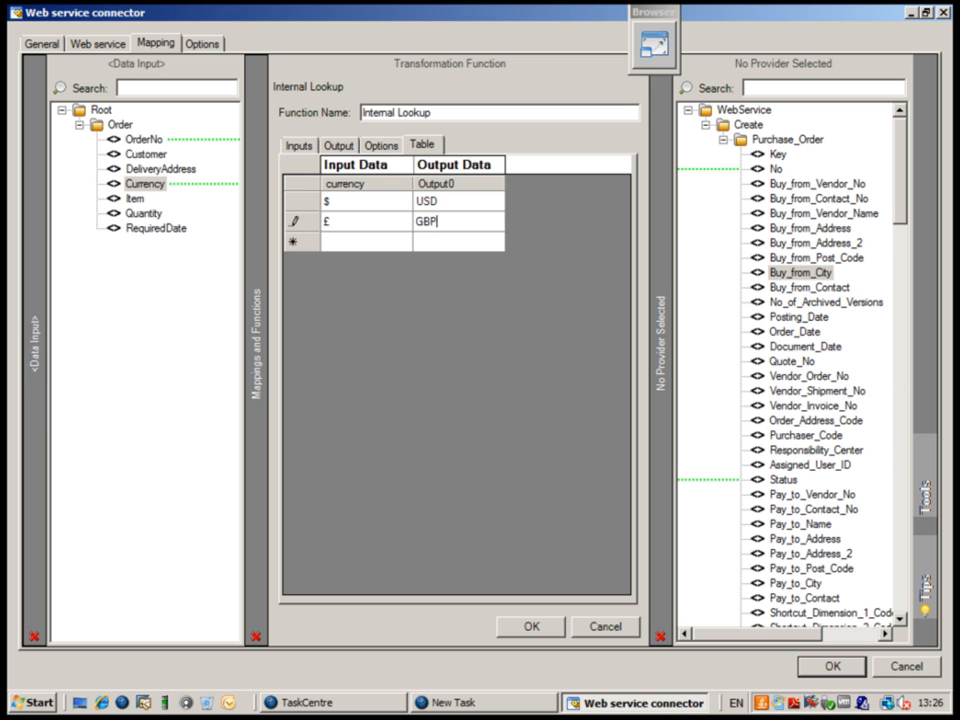
mouse_move(476, 366)
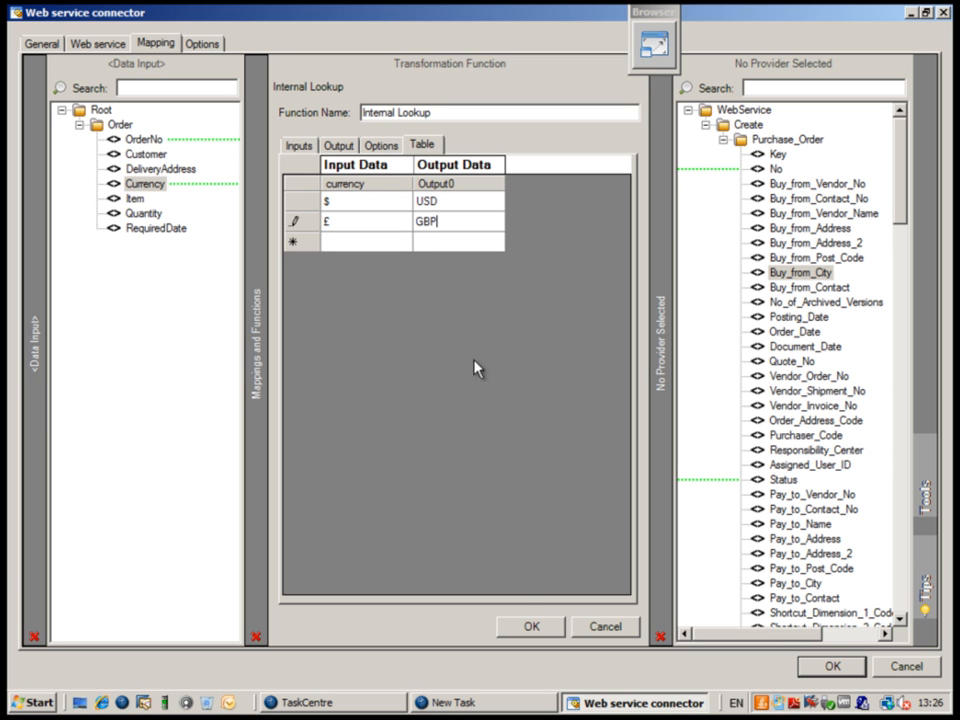